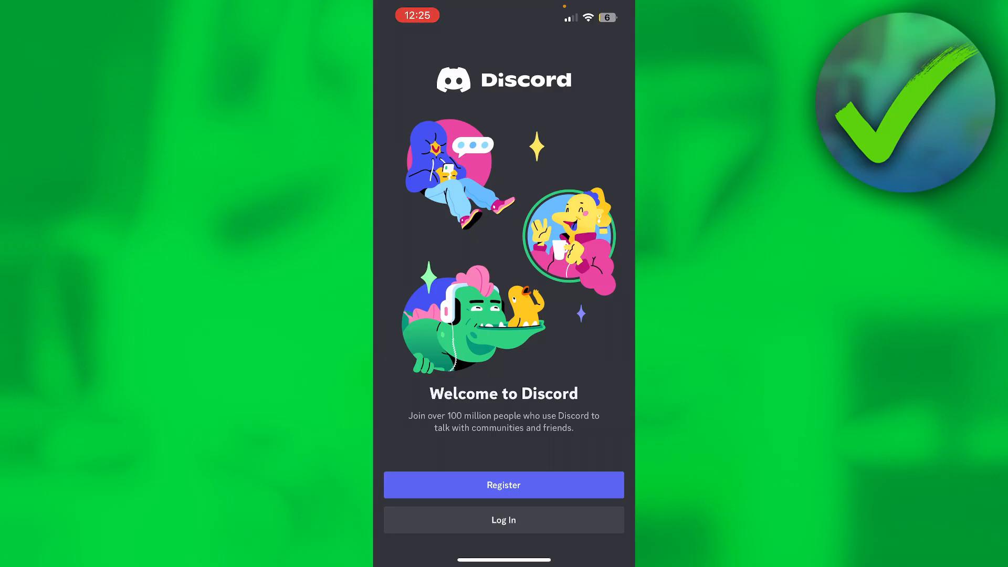
Step: Leave the Discord welcome screen and reach the login form with empty email and password fields
{"action": "left_click", "coordinate": [503, 520]}
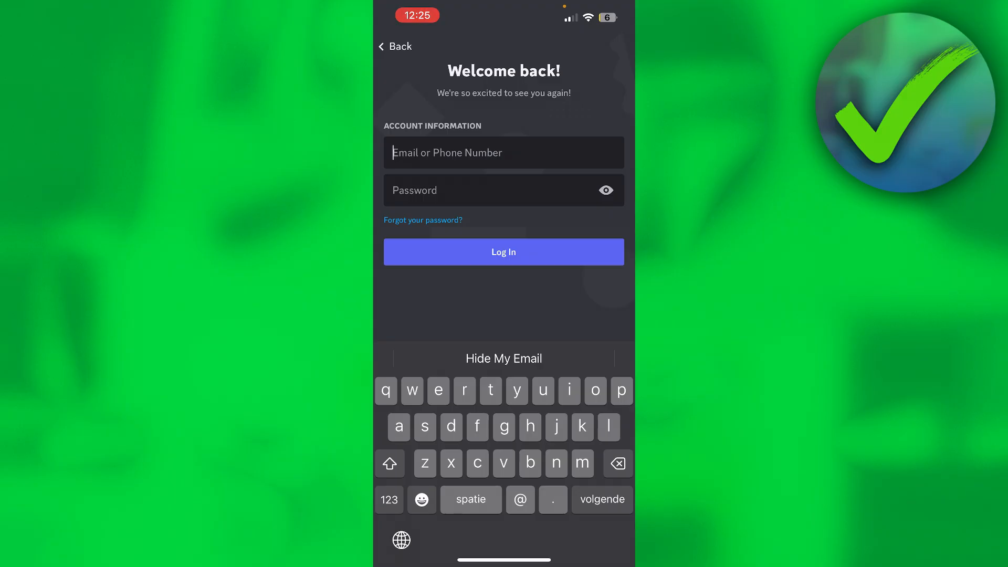
{"action": "left_click", "coordinate": [503, 251]}
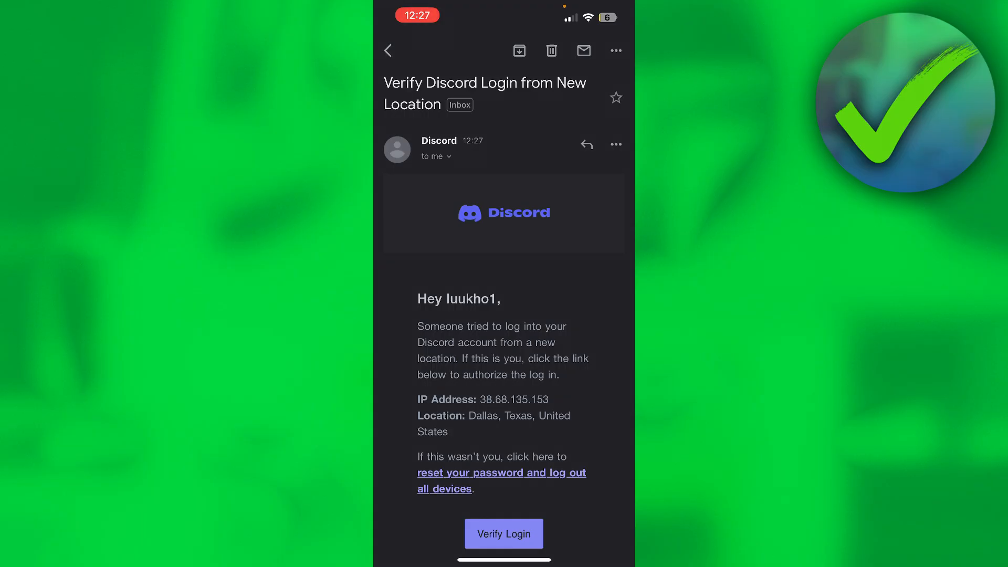
Step: Verify the Discord login from the new location via the email's Verify Login link, choosing a browser
{"action": "left_click", "coordinate": [503, 533]}
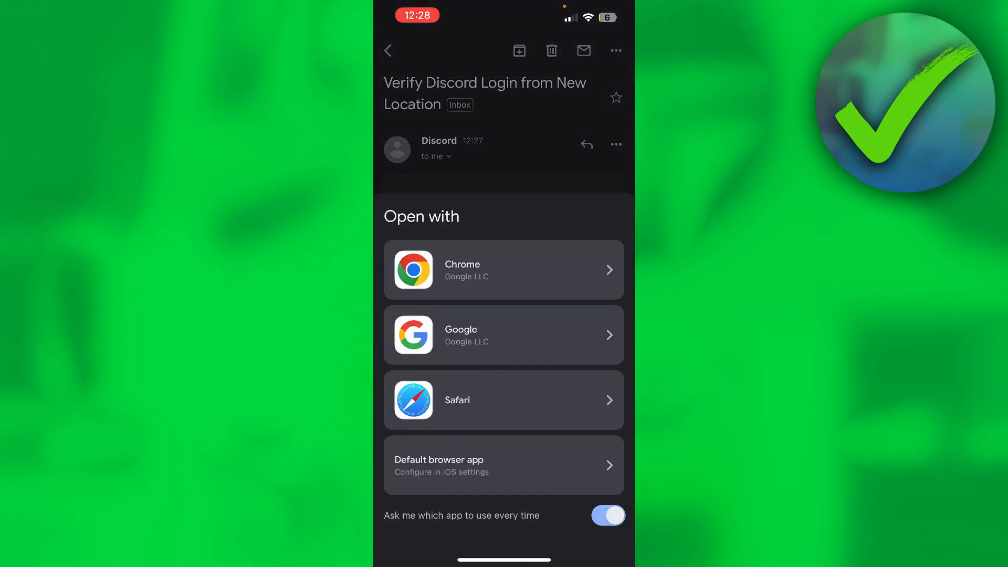
{"action": "left_click", "coordinate": [502, 399]}
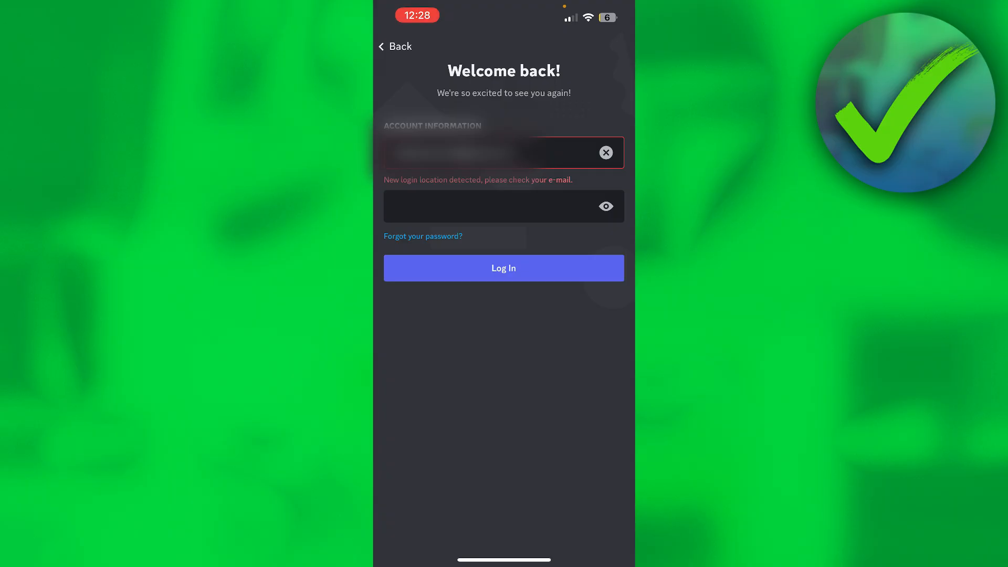
Step: Finish signing in after verification and skip Find your friends to reach Direct Messages
{"action": "left_click", "coordinate": [503, 268]}
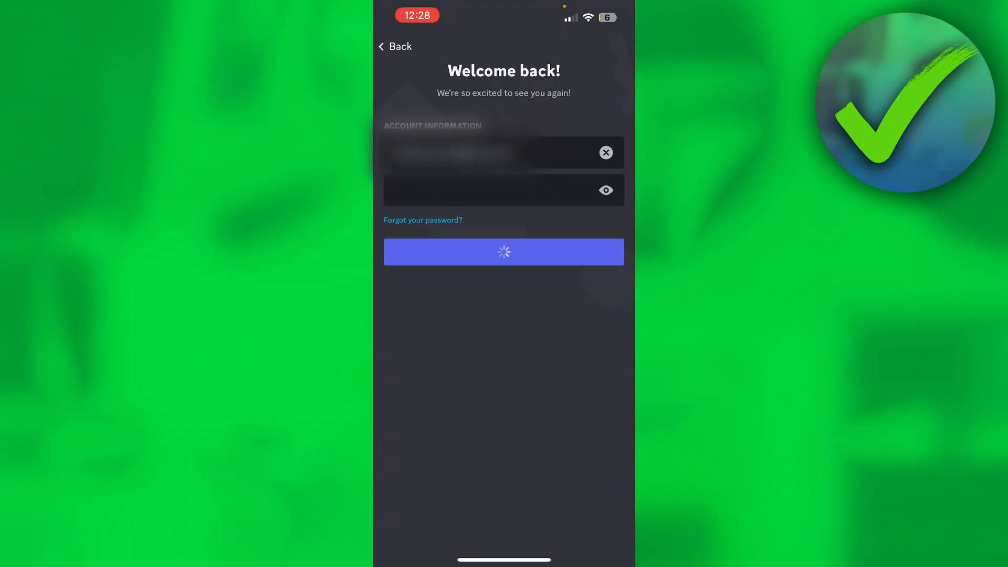
{"action": "left_click", "coordinate": [502, 251]}
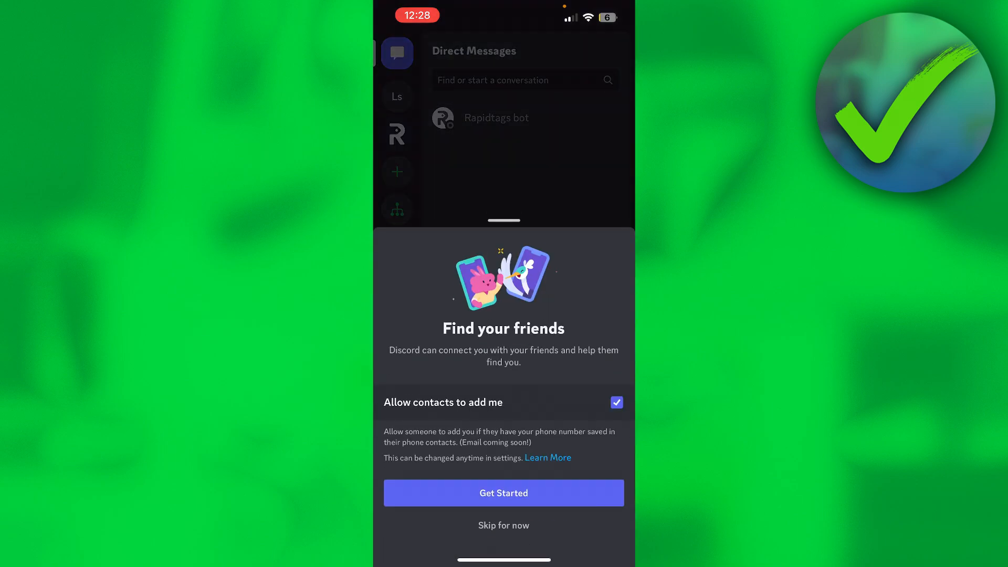
{"action": "left_click", "coordinate": [503, 525]}
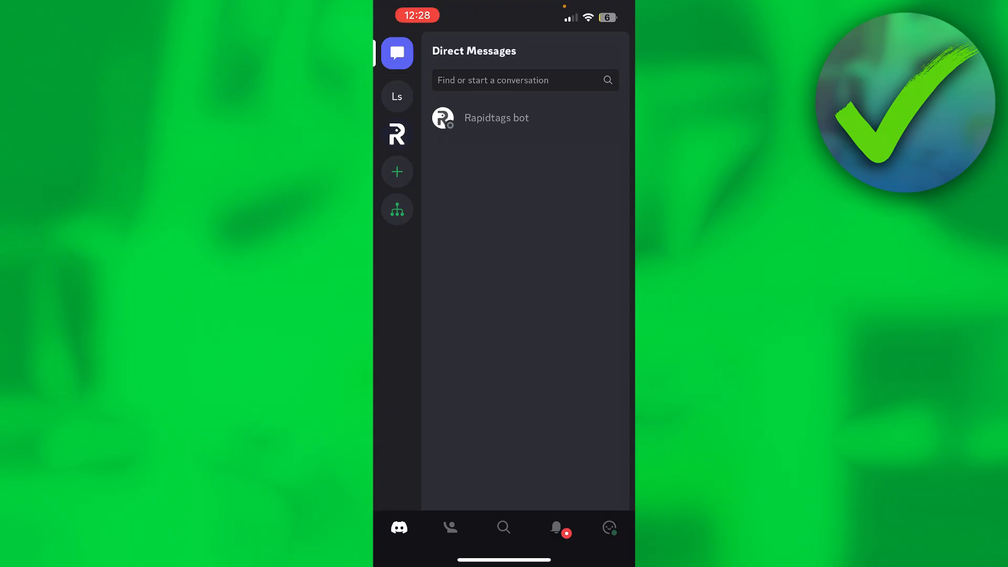